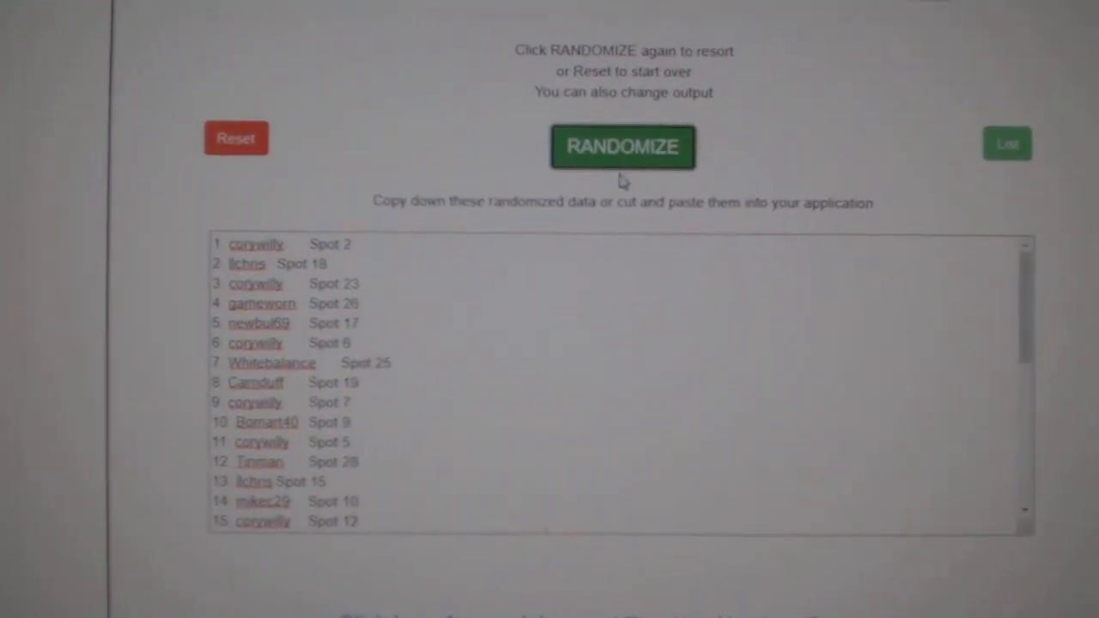
Randomize the names-with-spot-numbers list and select the whole output for copying
click(622, 146)
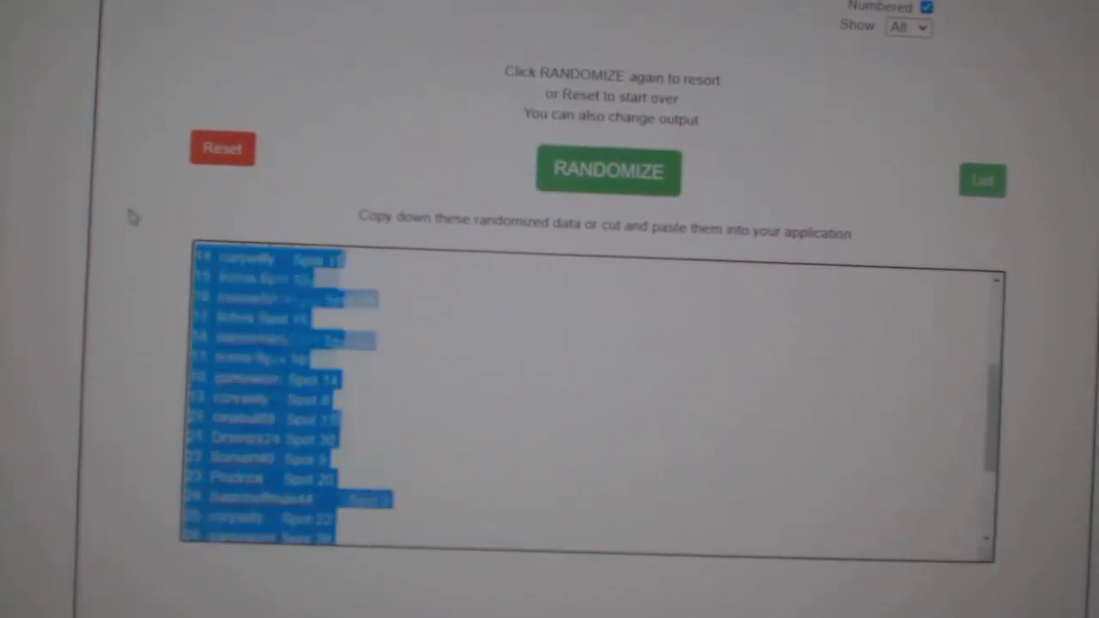
click(608, 172)
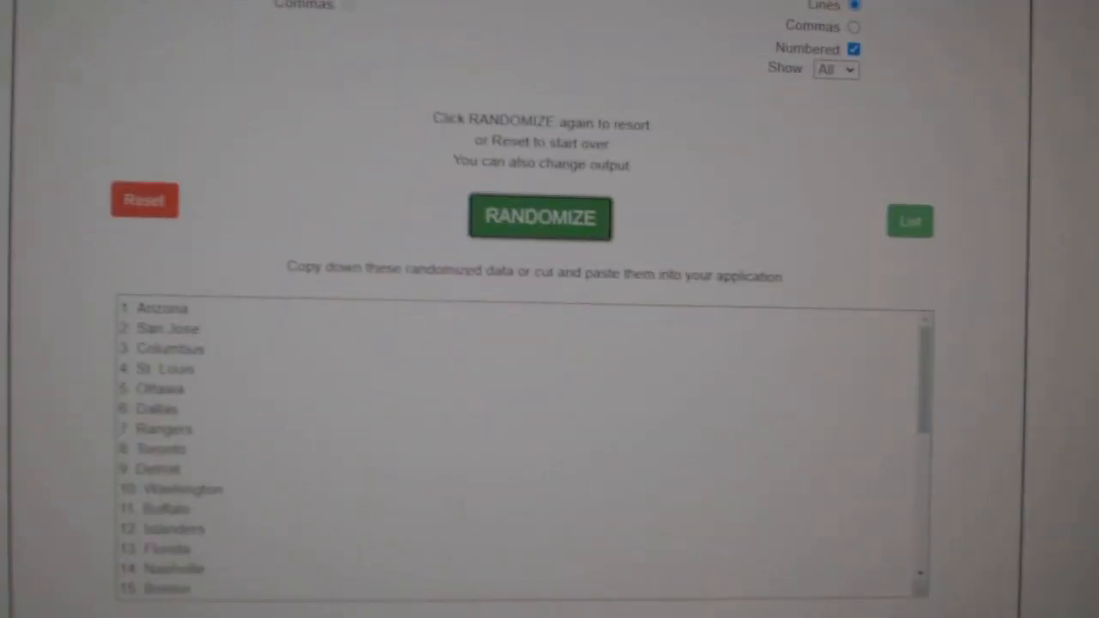
Randomize the teams list into a new order and take its output
click(539, 217)
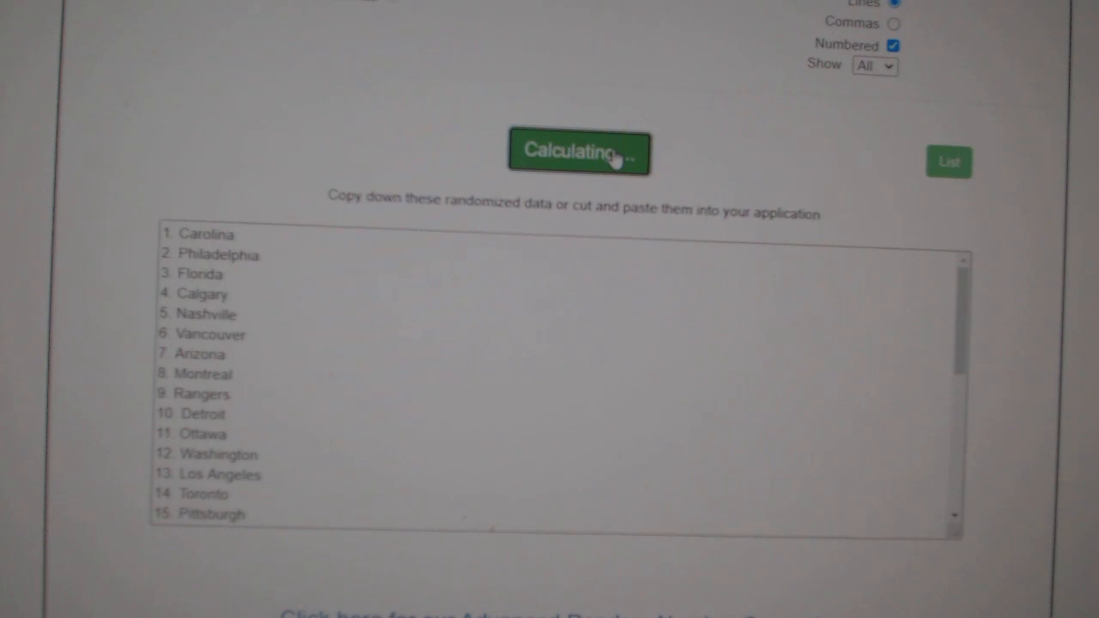
click(581, 152)
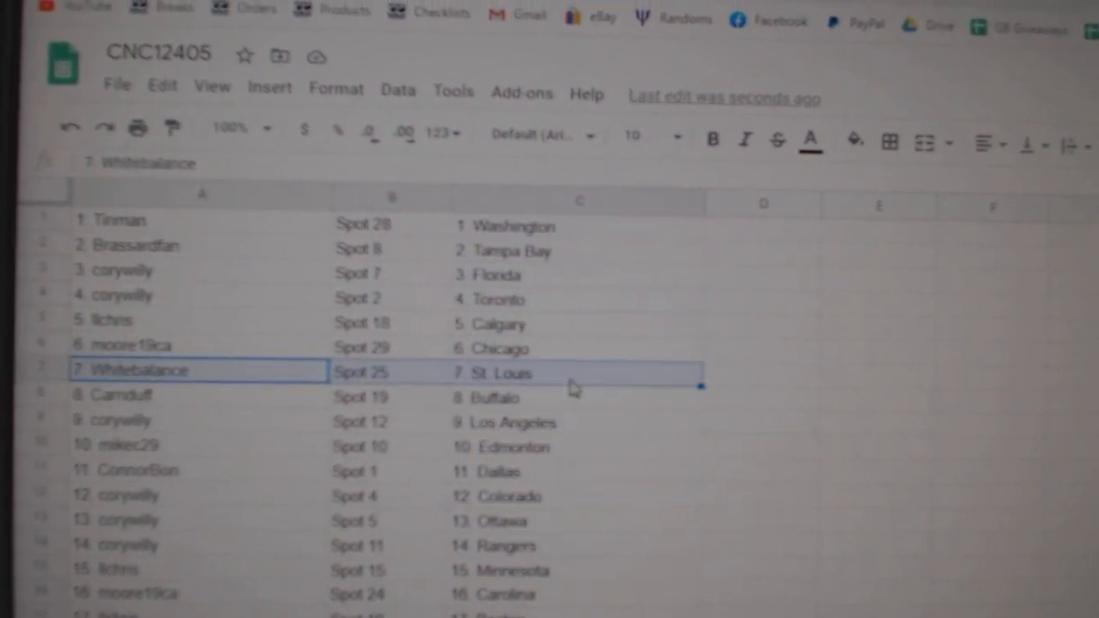
Review the pasted names, spots and teams in columns A–C down through the rows
scroll(down, 3)
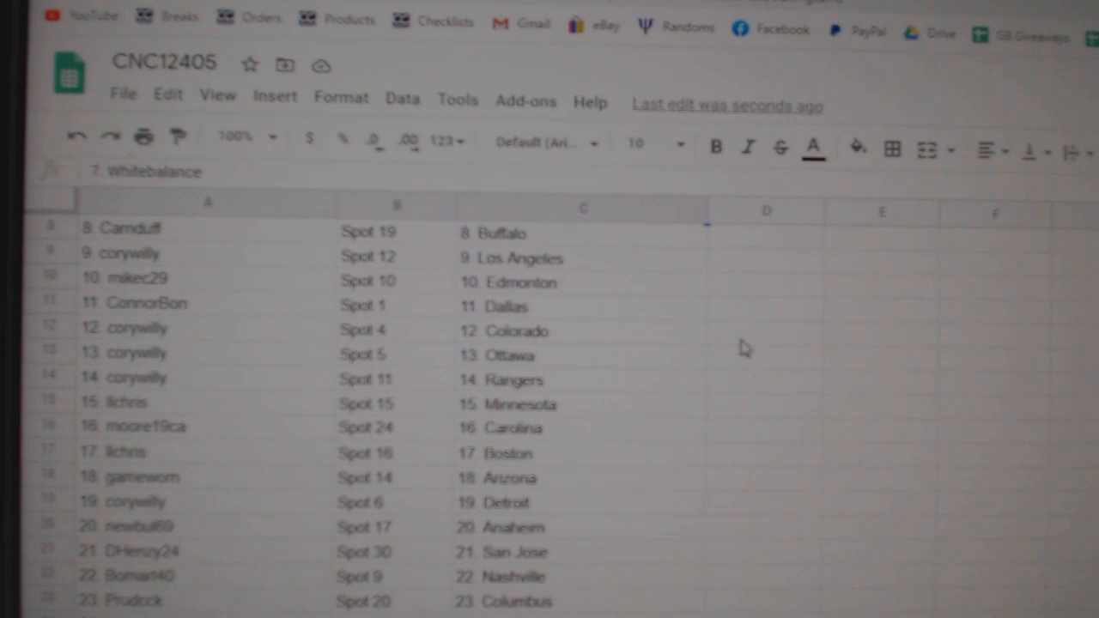